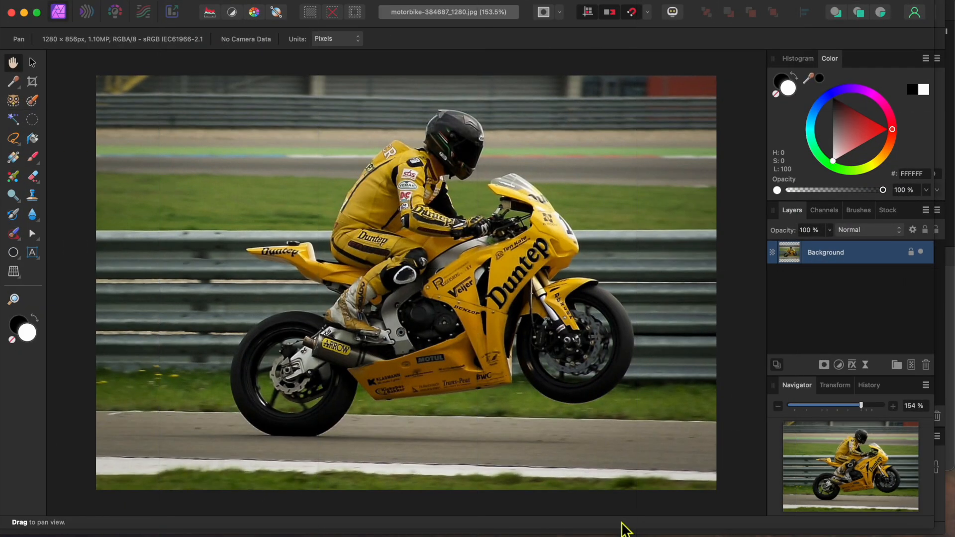
mouse_move(300, 150)
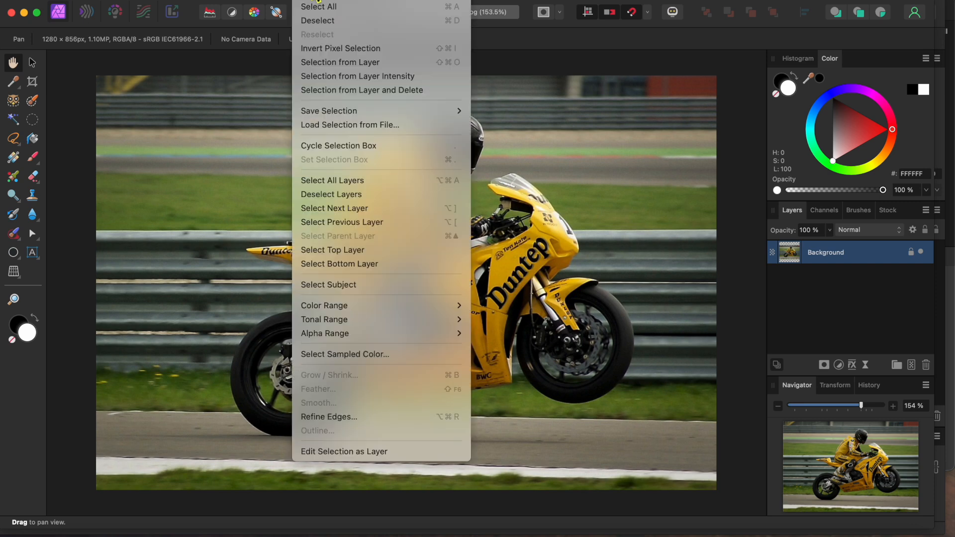
mouse_move(340, 61)
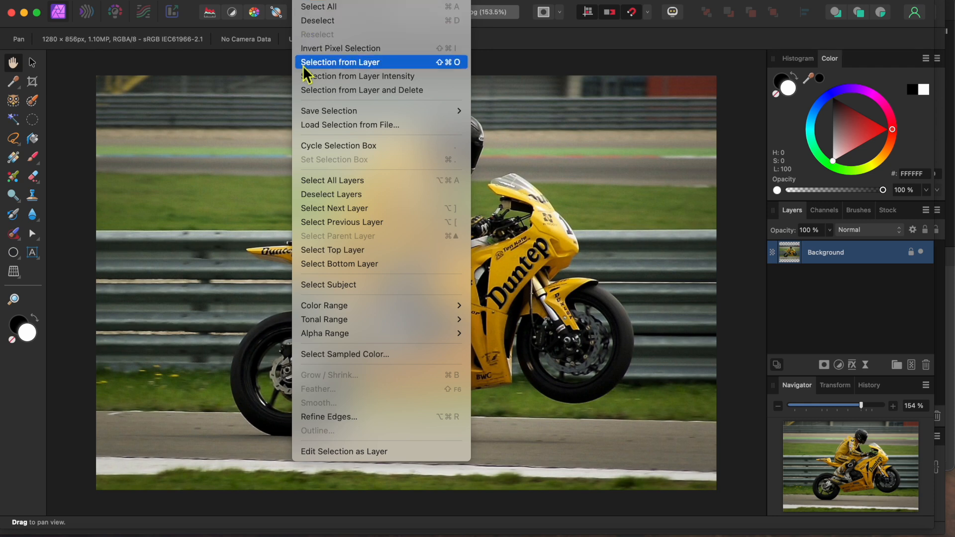
mouse_move(349, 287)
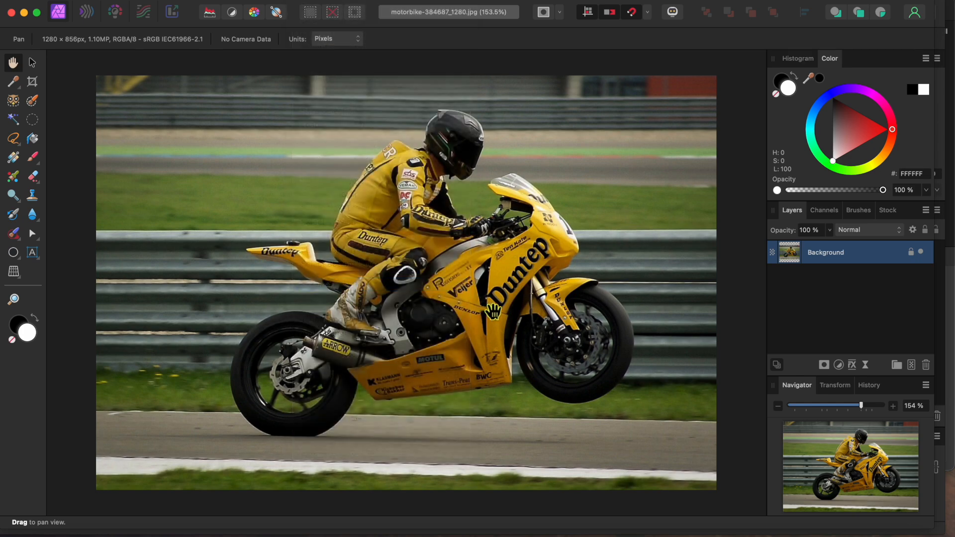
mouse_move(488, 314)
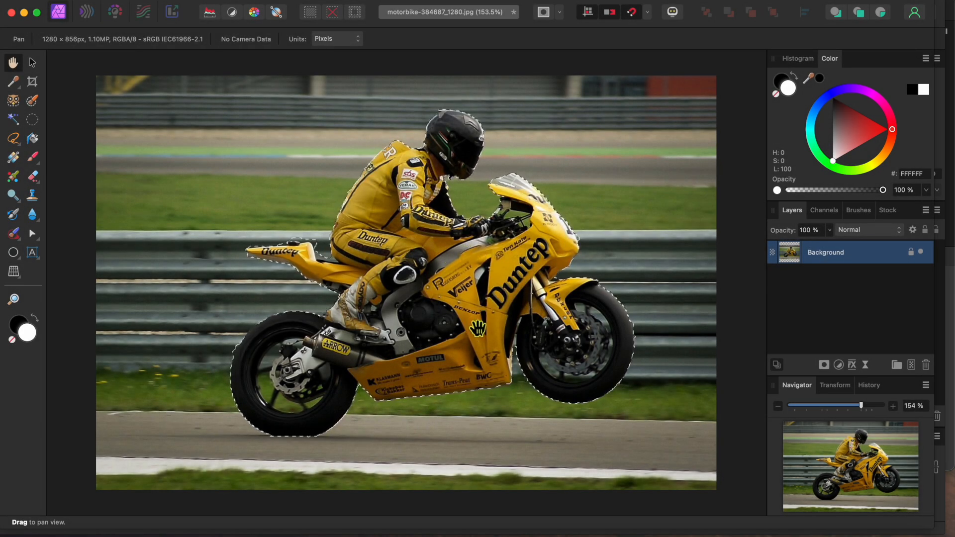
mouse_move(70, 149)
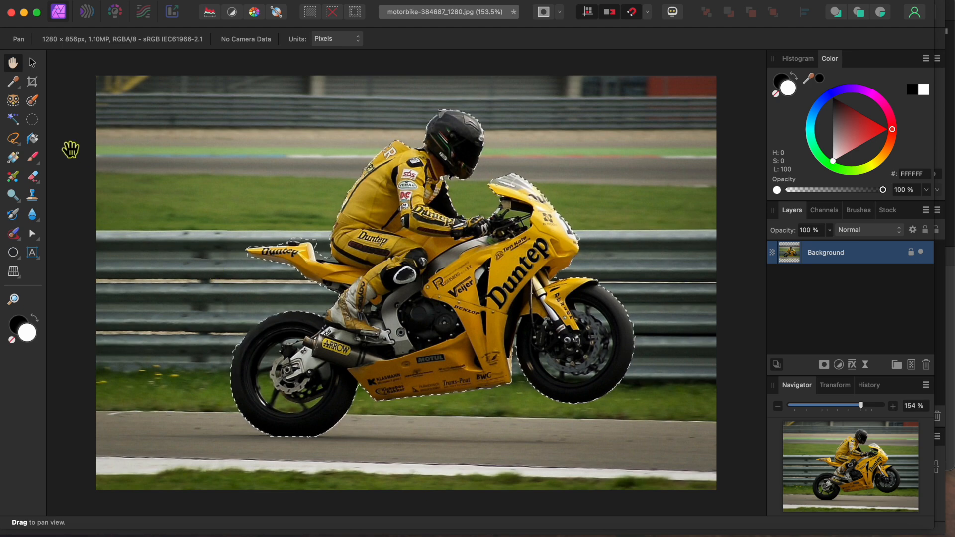
- With the Selection Brush, refine the tail edge and subtract background gaps inside the rear wheel
left_click(32, 101)
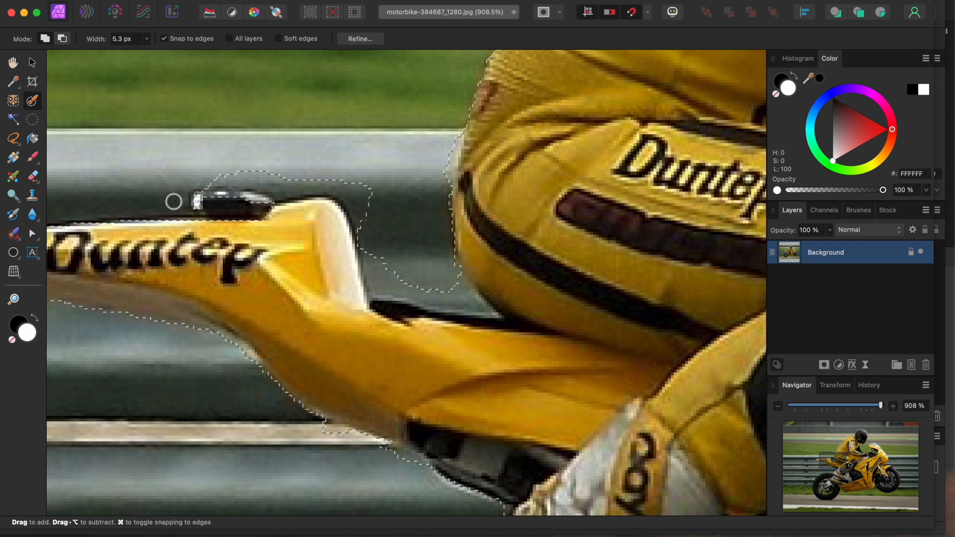
left_click_drag(172, 202, 281, 210)
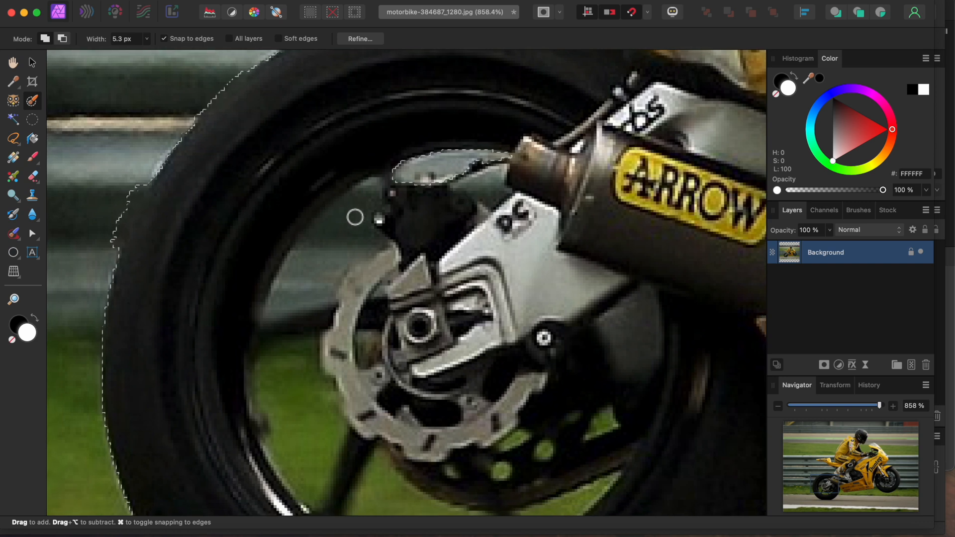
left_click_drag(355, 215, 342, 218)
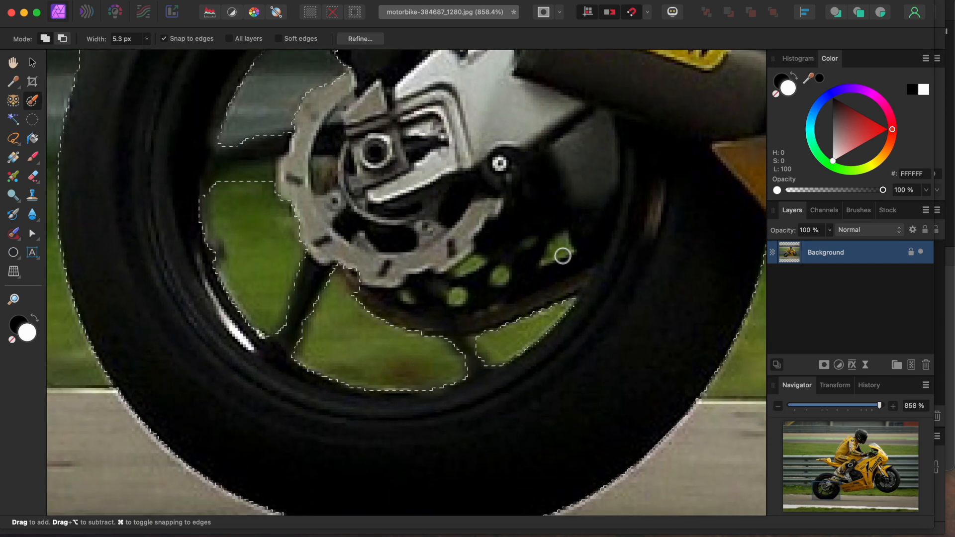
left_click_drag(562, 255, 473, 270)
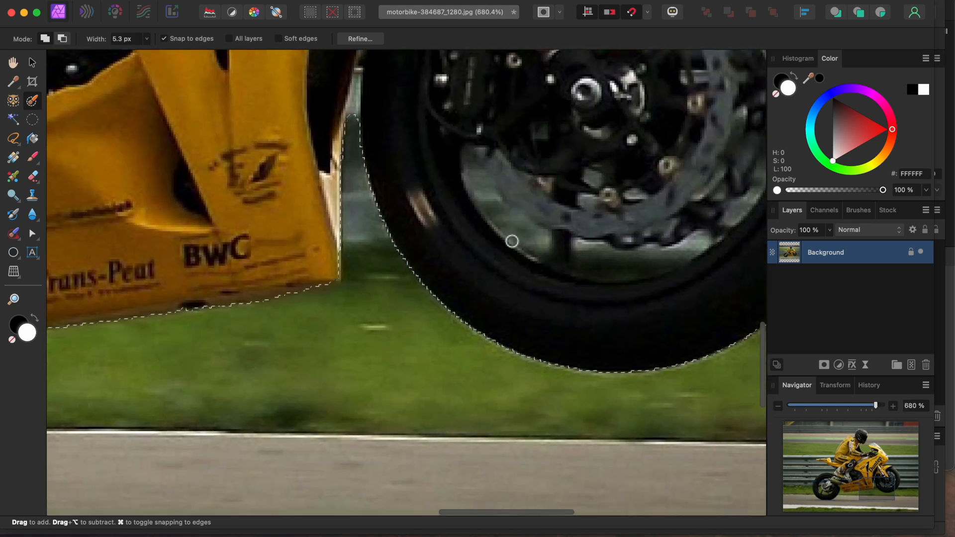
- Subtract the background gaps inside and between the front wheel spokes
left_click_drag(512, 241, 495, 207)
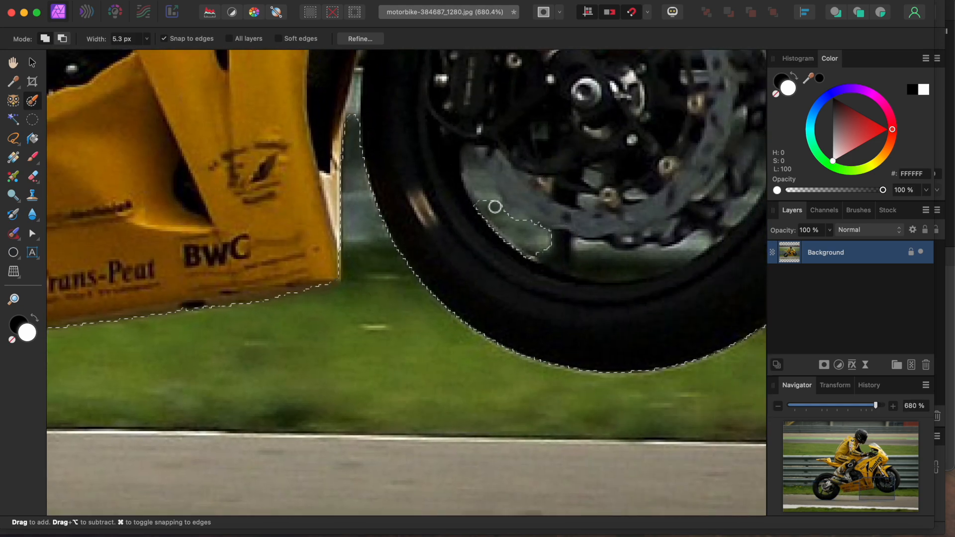
left_click_drag(494, 207, 586, 267)
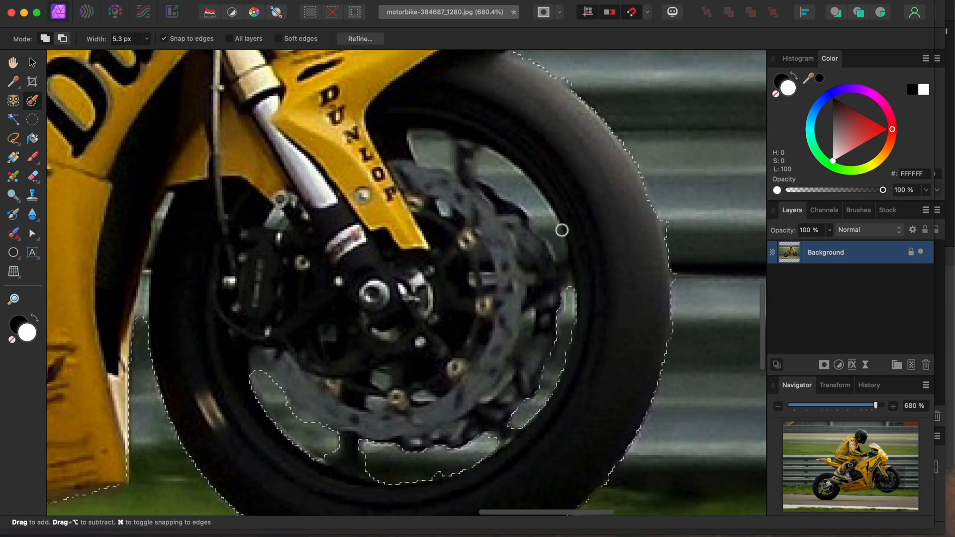
left_click_drag(561, 230, 684, 291)
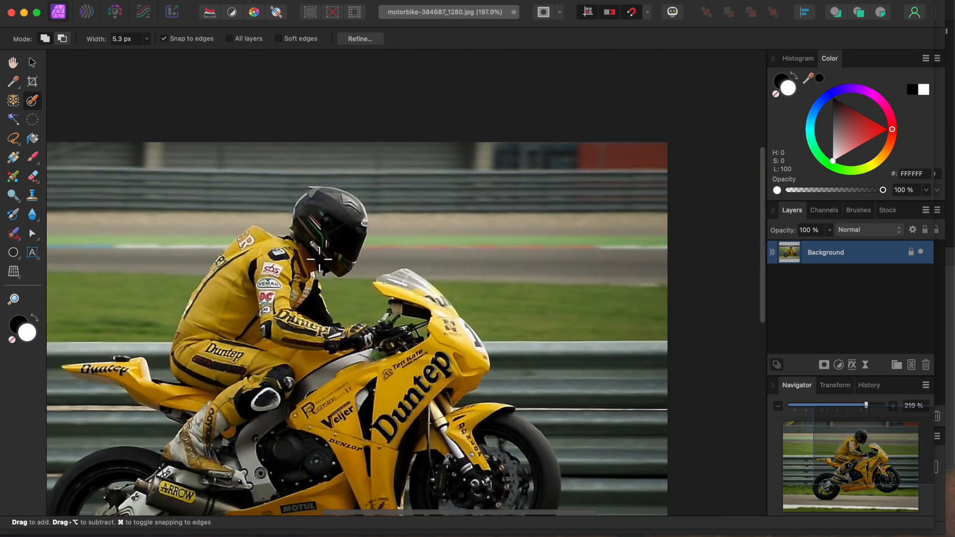
- Refine the selection and output it as a new layer with mask
left_click(359, 39)
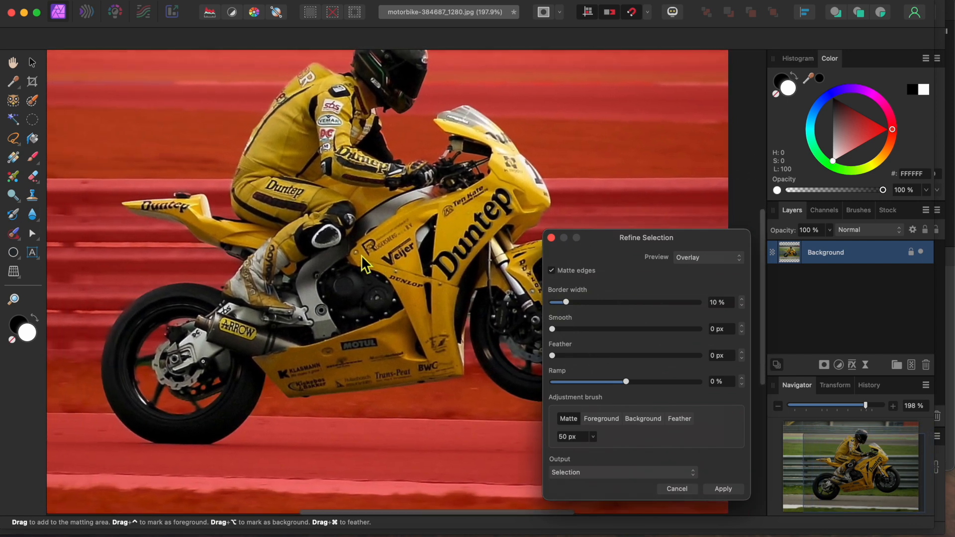
left_click(621, 471)
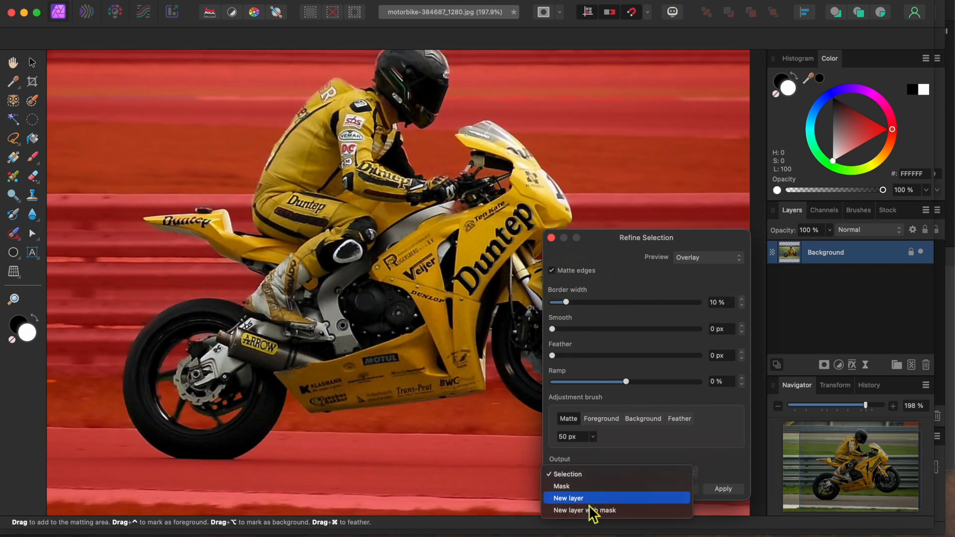
left_click(584, 510)
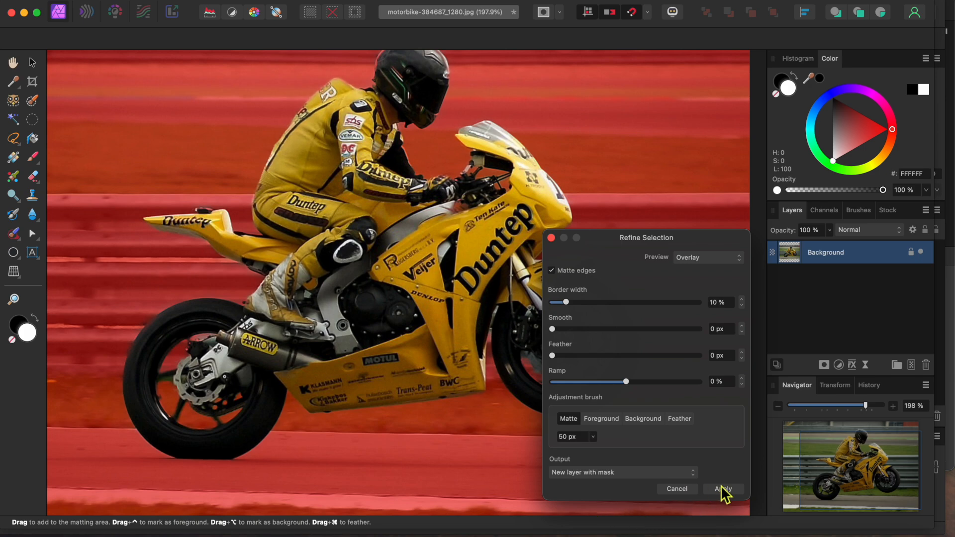
left_click(723, 488)
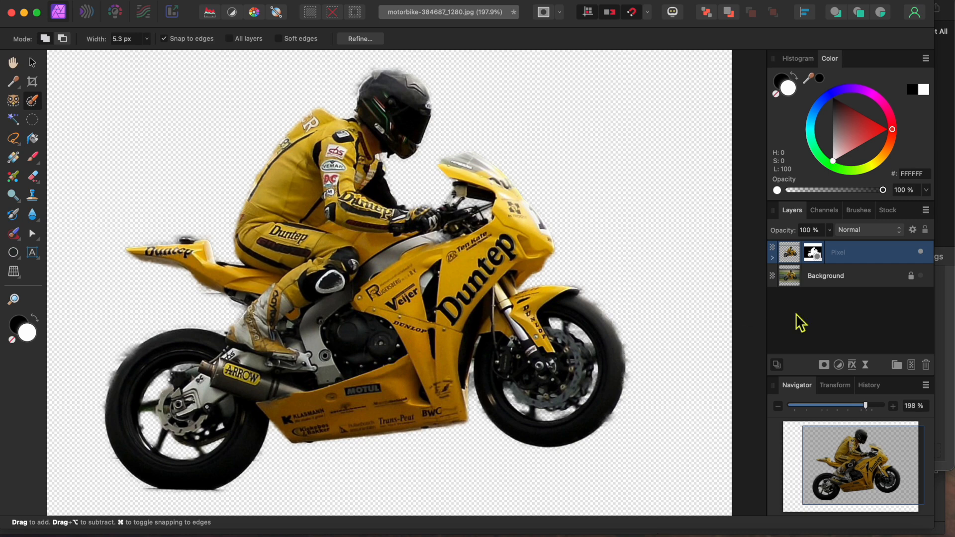
- Select the original Background photo layer for duplicating
left_click(847, 275)
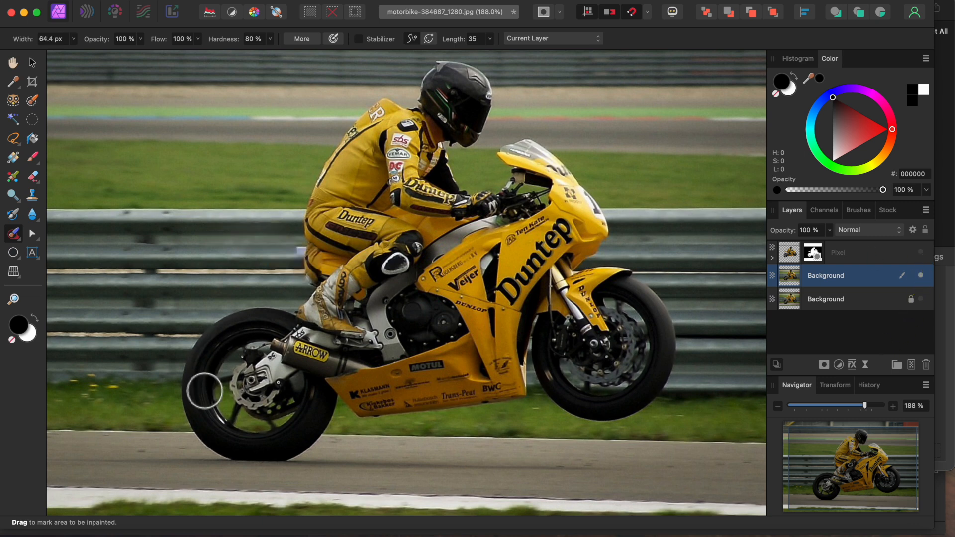
- Inpaint over the wheels, bike underside, rider's helmet, torso and front fairing
left_click_drag(207, 390, 278, 320)
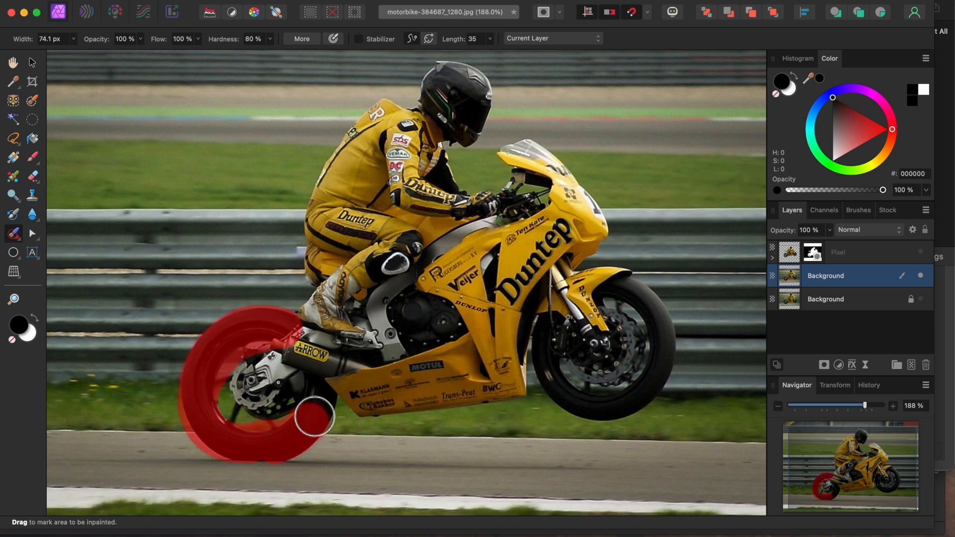
left_click_drag(314, 414, 408, 396)
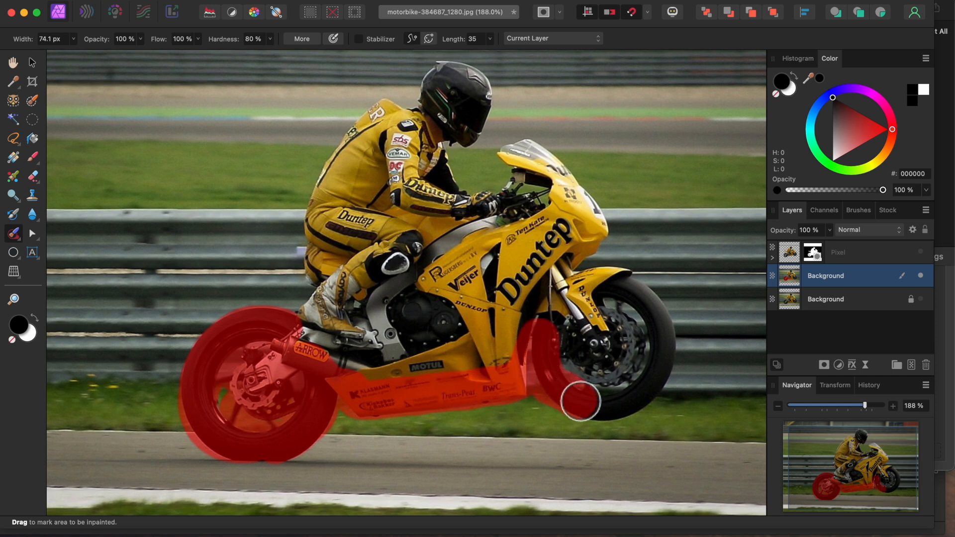
left_click_drag(579, 414, 661, 316)
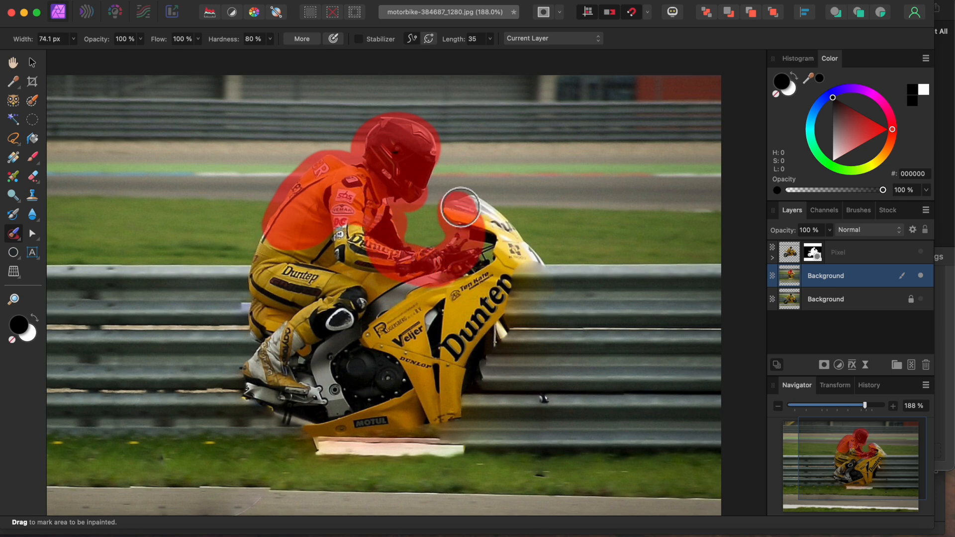
left_click_drag(459, 204, 469, 381)
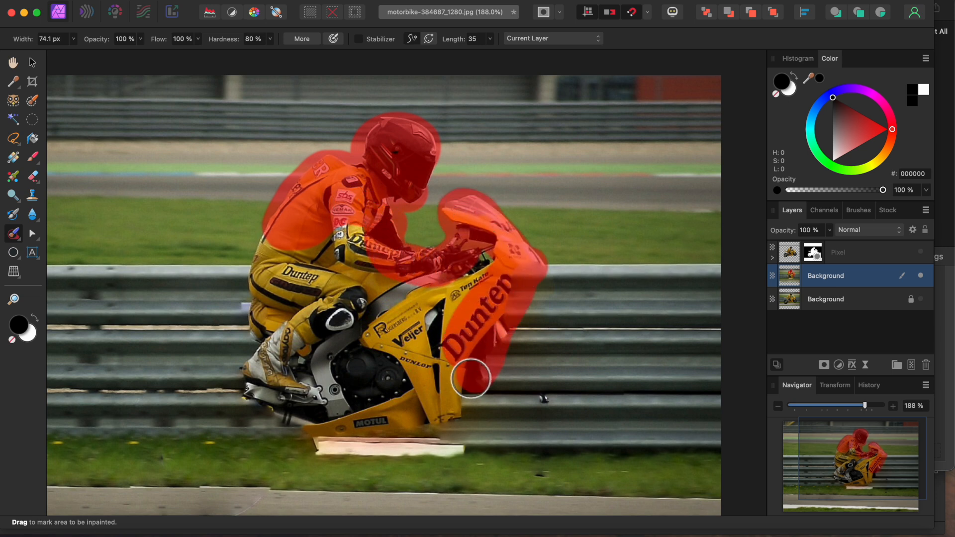
left_click_drag(471, 378, 262, 322)
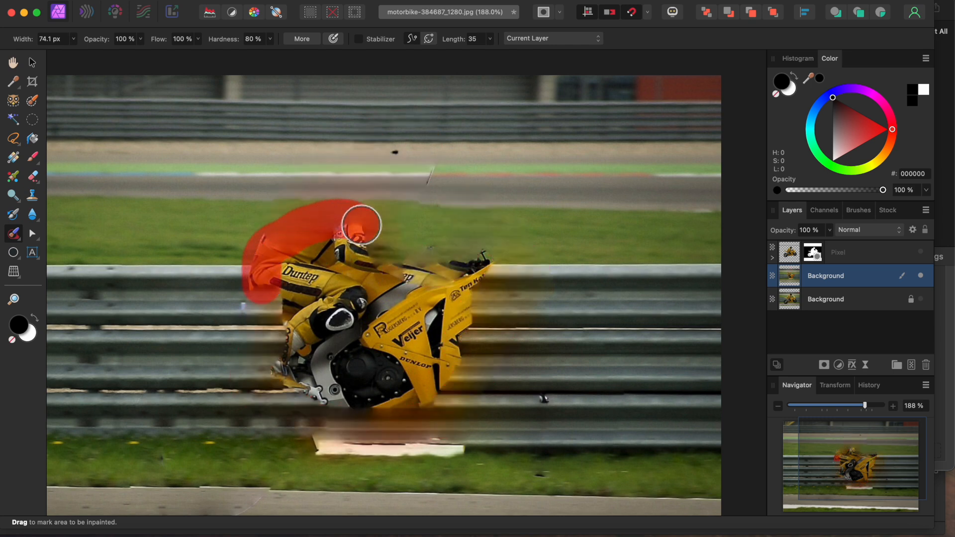
- Inpaint the remaining bike area and clean up leftover smudges
left_click_drag(362, 222, 286, 362)
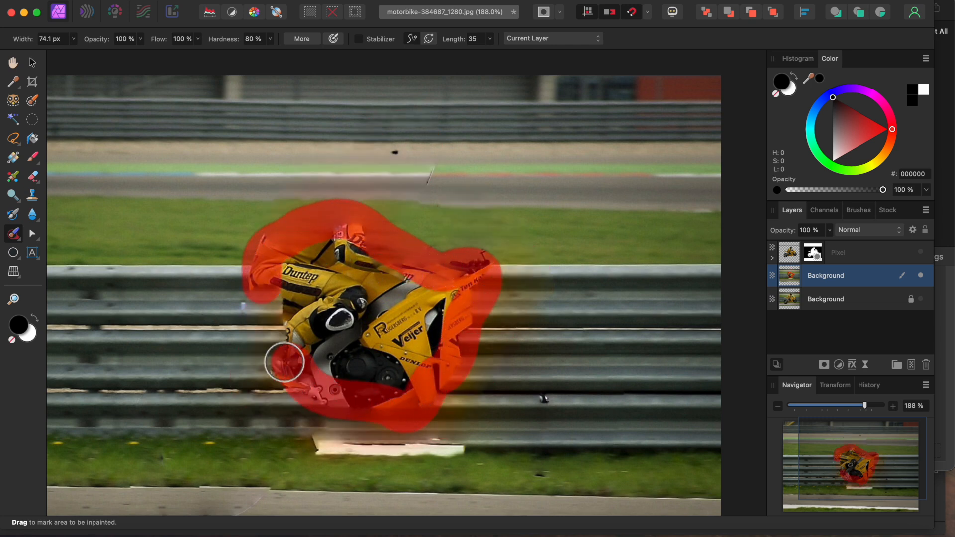
left_click_drag(287, 363, 329, 283)
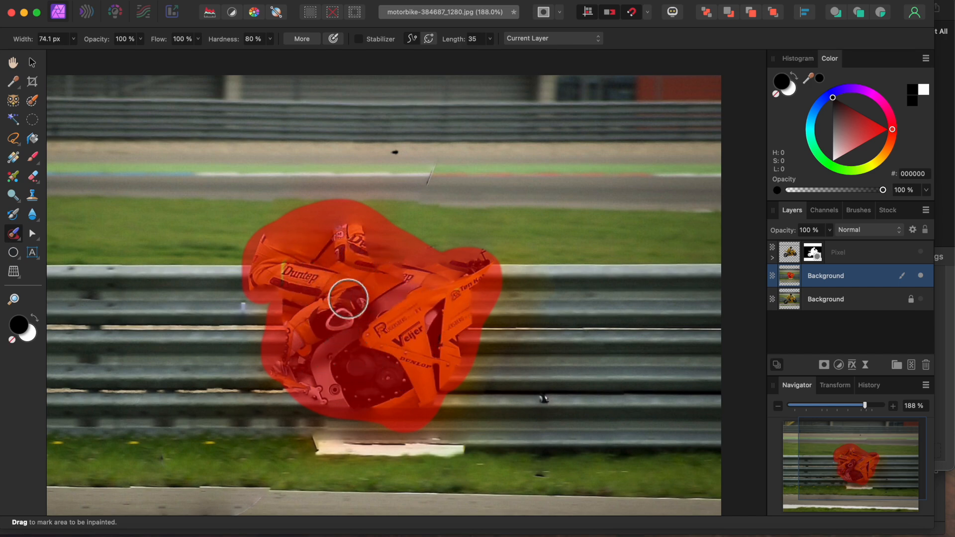
left_click(353, 300)
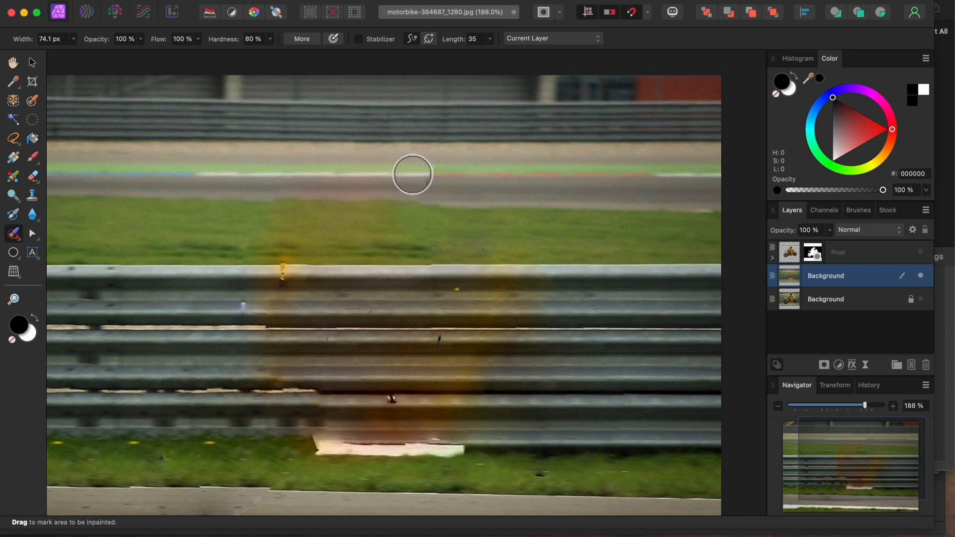
left_click_drag(414, 175, 399, 392)
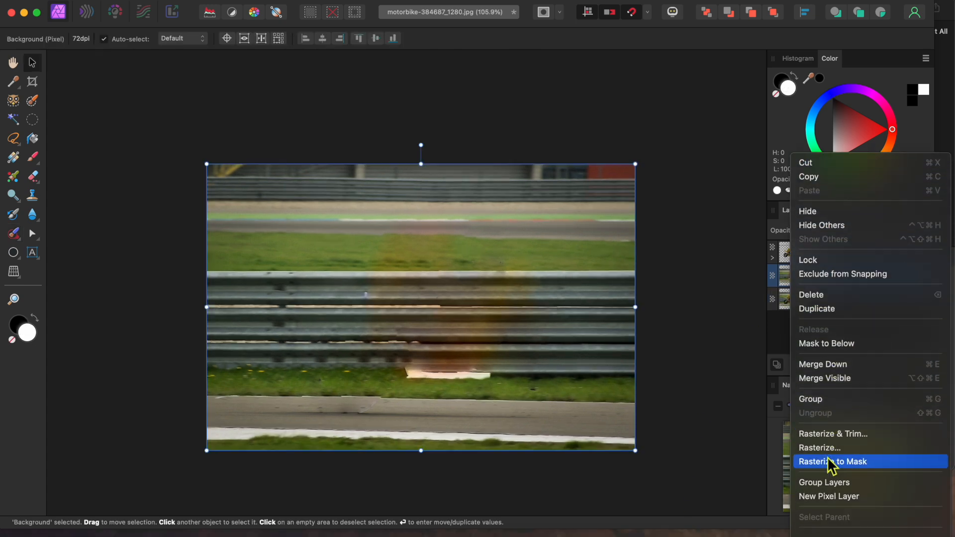
- Rasterize the inpainted layer and give it a live Motion Blur of 100 px radius
left_click(819, 460)
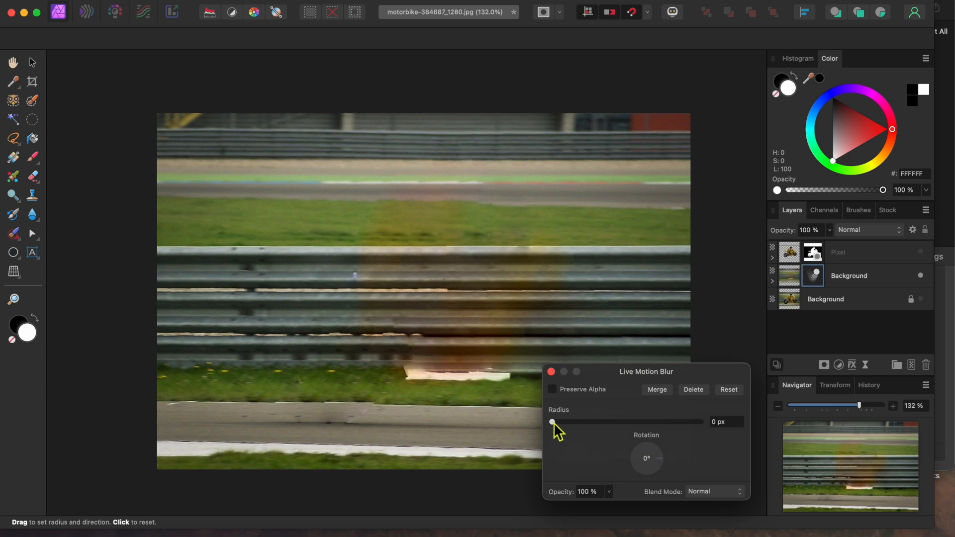
left_click_drag(552, 422, 701, 422)
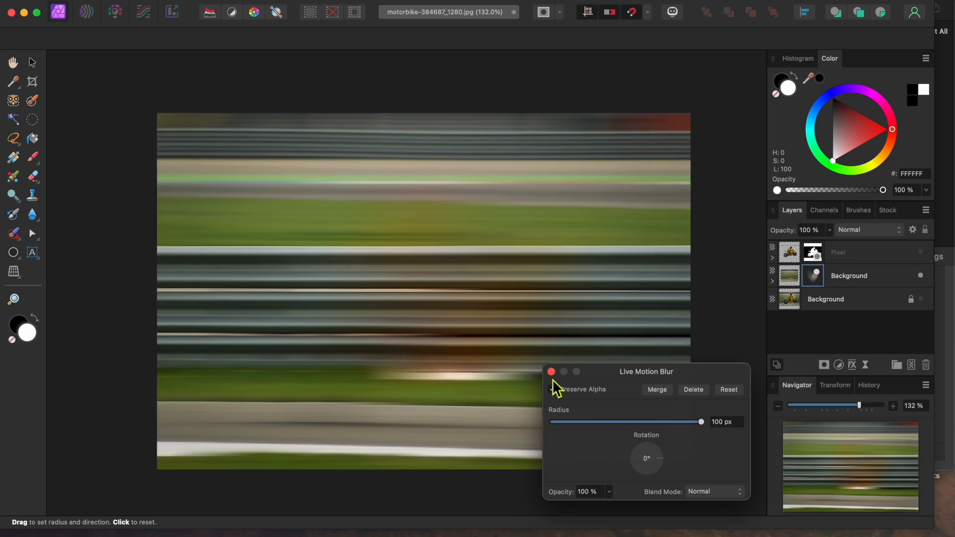
left_click(551, 371)
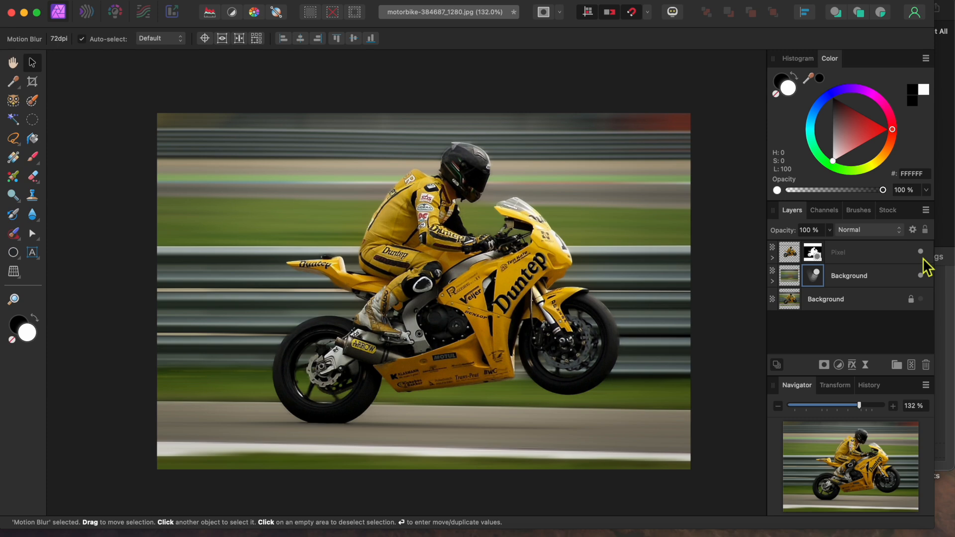
mouse_move(882, 284)
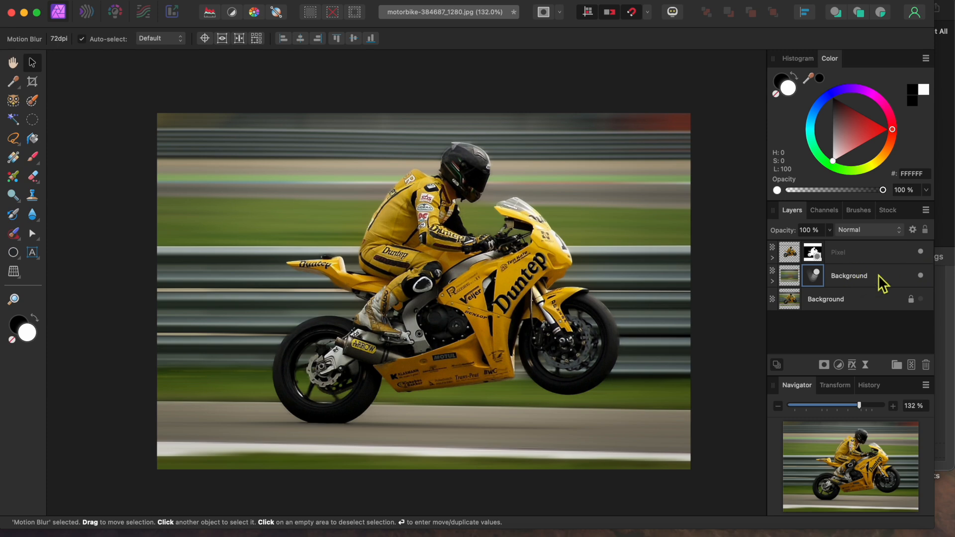
mouse_move(873, 279)
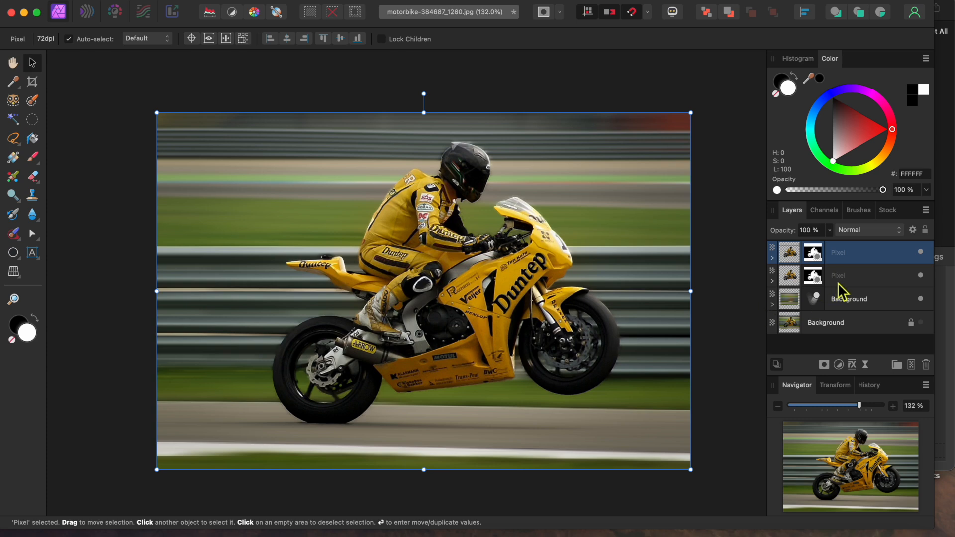
- Select the lower copy of the duplicated masked rider layer
left_click(865, 276)
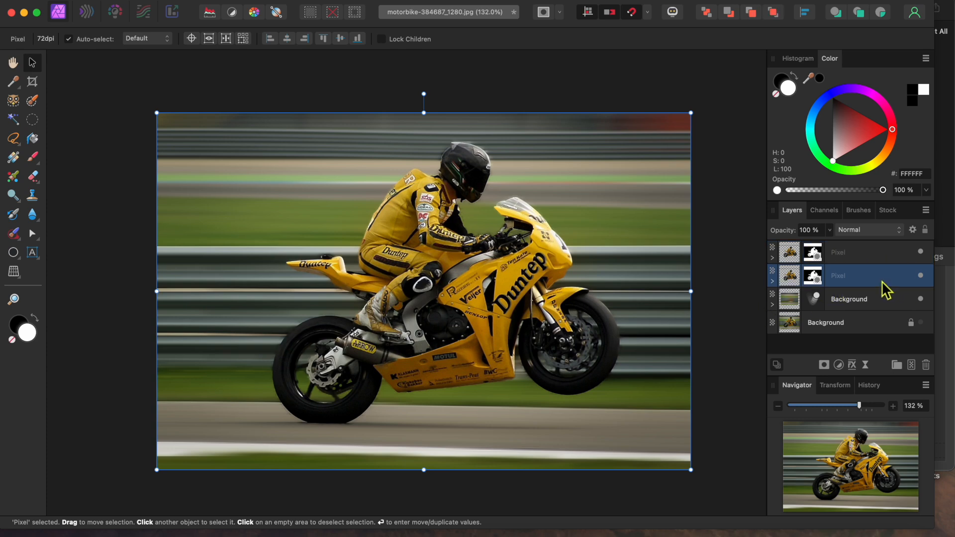
mouse_move(860, 343)
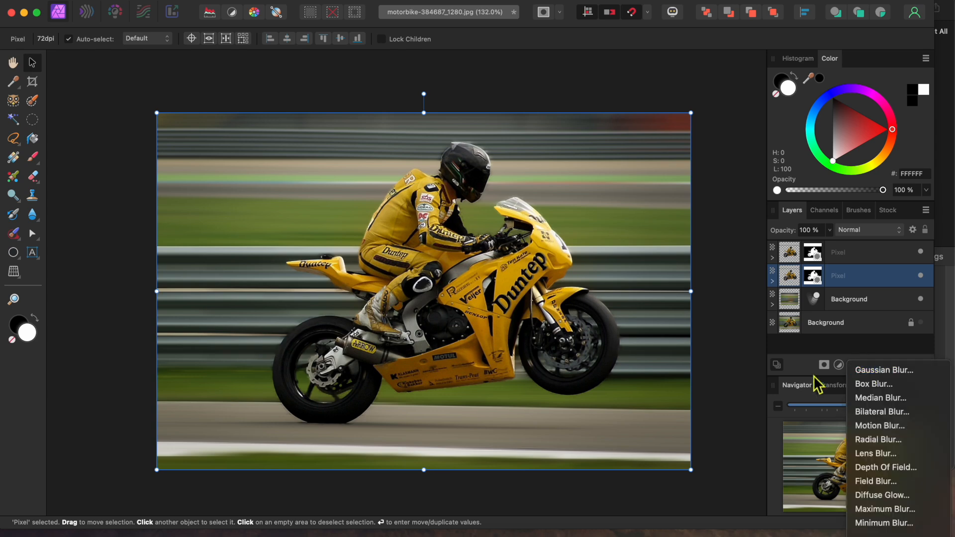
- Add a live Motion Blur of 91.1 px to the rider copy, rotated along the bike
left_click(879, 425)
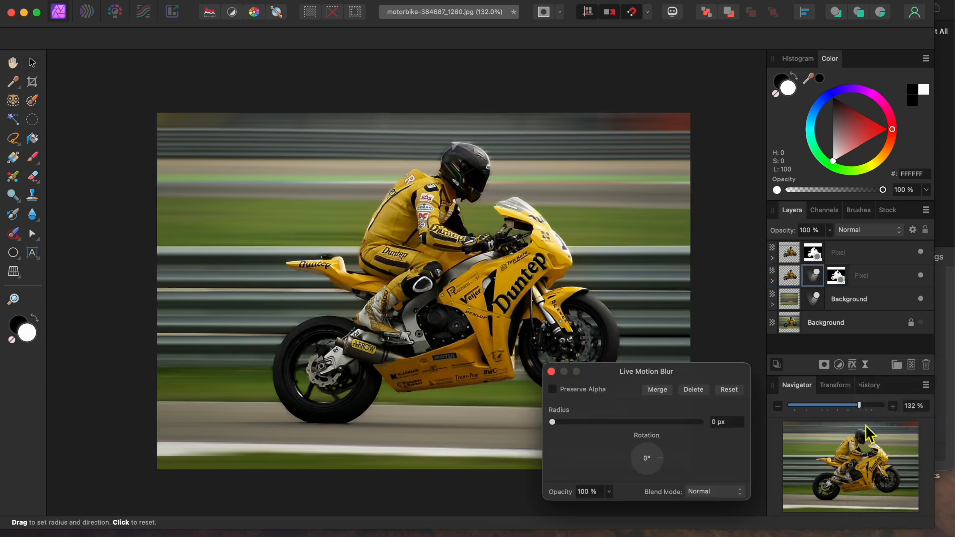
left_click_drag(552, 421, 569, 421)
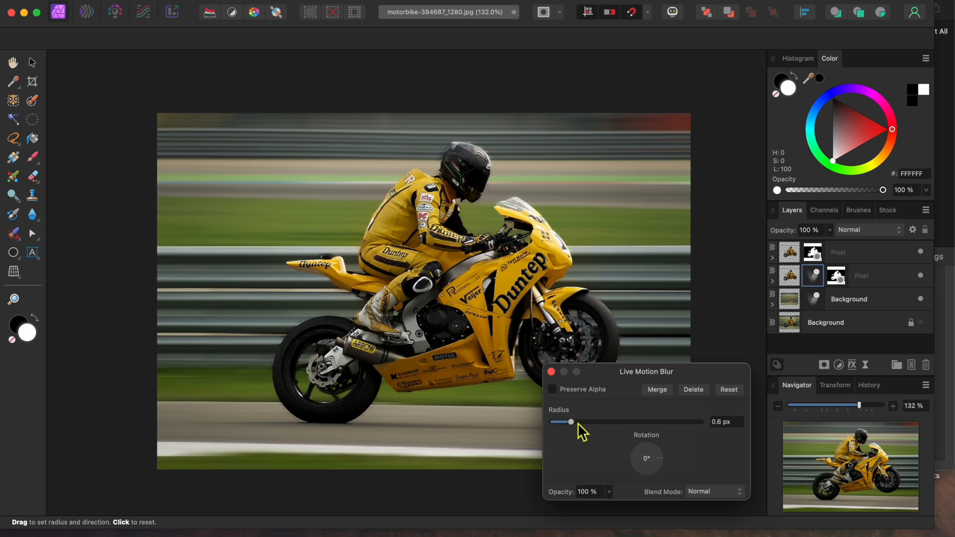
left_click_drag(570, 422, 698, 422)
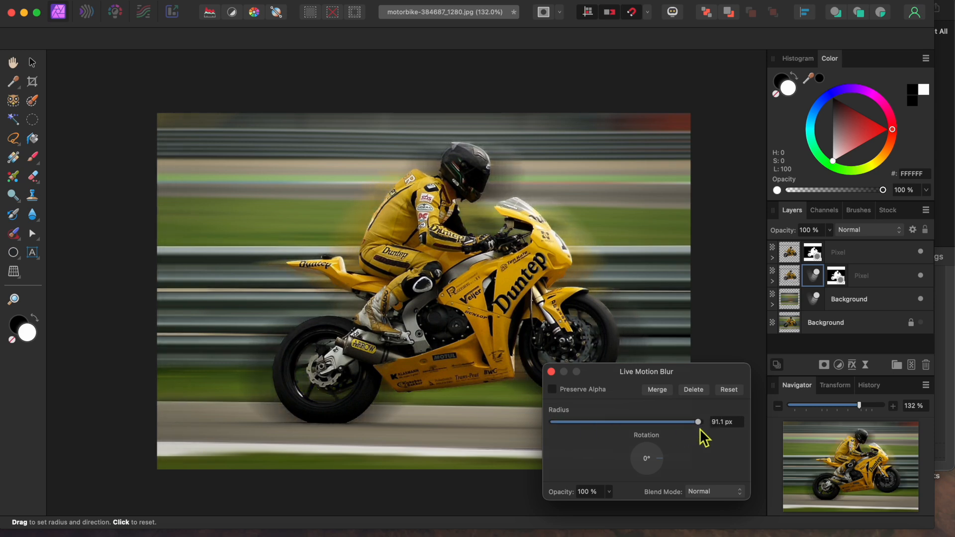
mouse_move(672, 468)
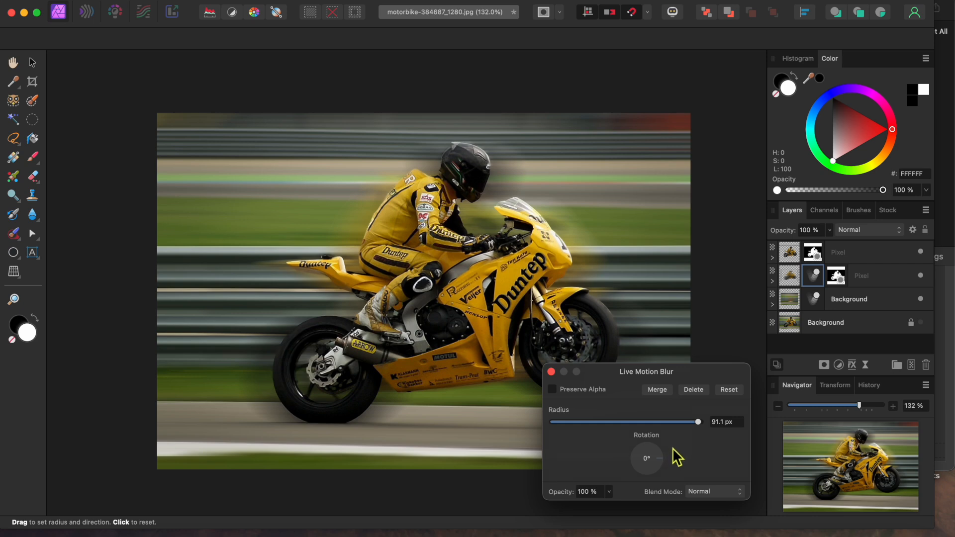
left_click_drag(647, 458, 667, 454)
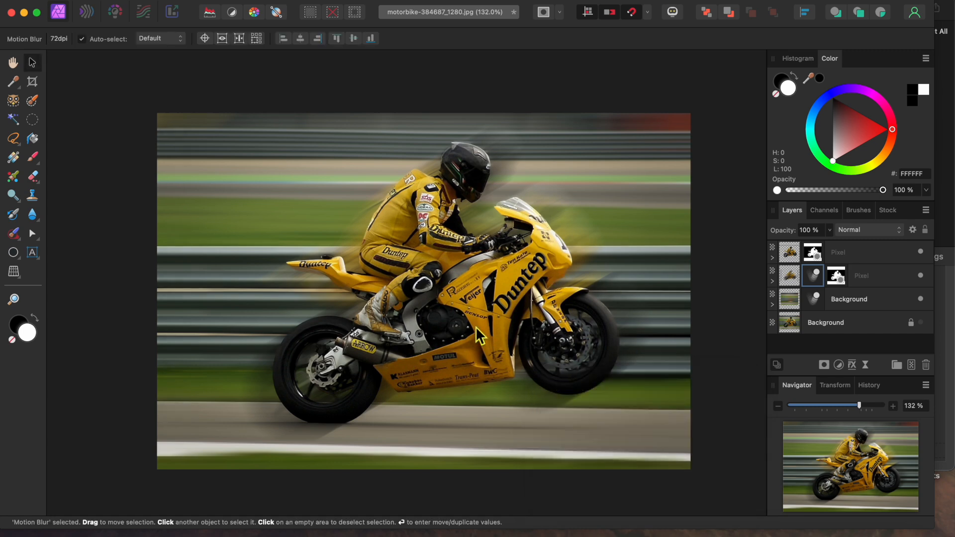
mouse_move(577, 384)
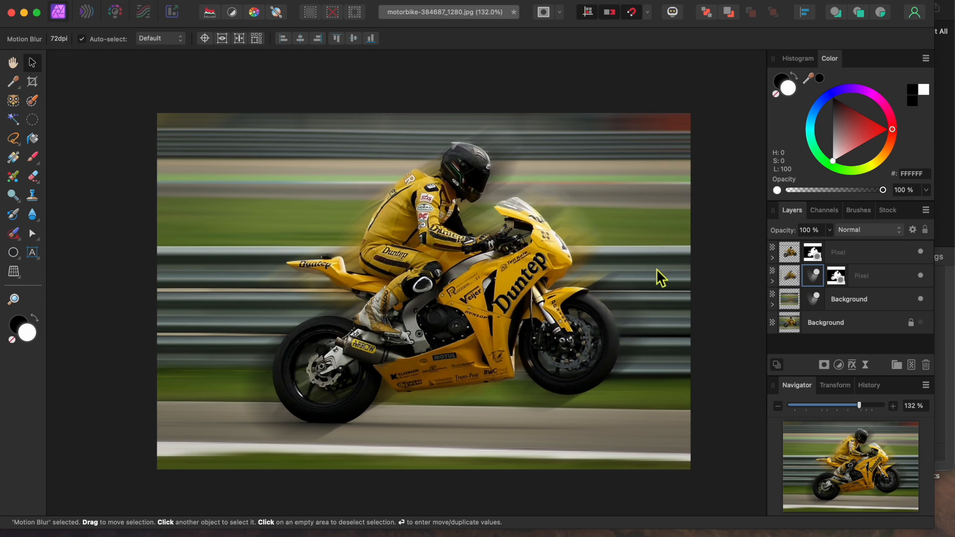
- Target the blurred copy's mask to paint out streaks in front of the bike
left_click(32, 158)
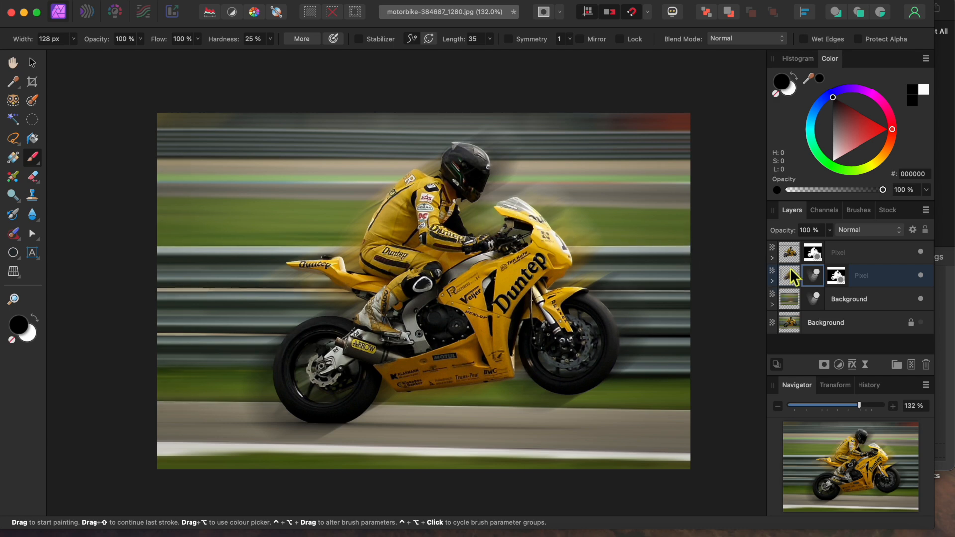
mouse_move(471, 225)
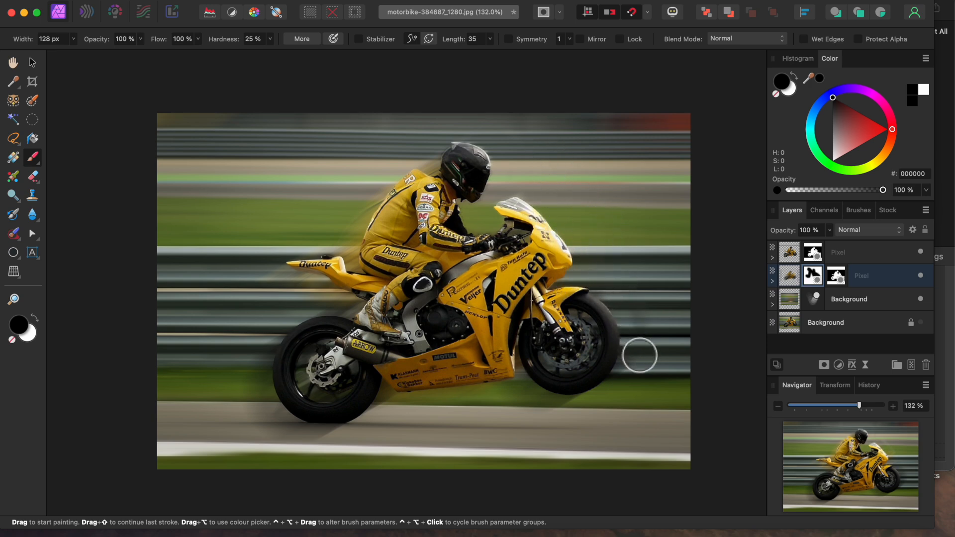
mouse_move(614, 243)
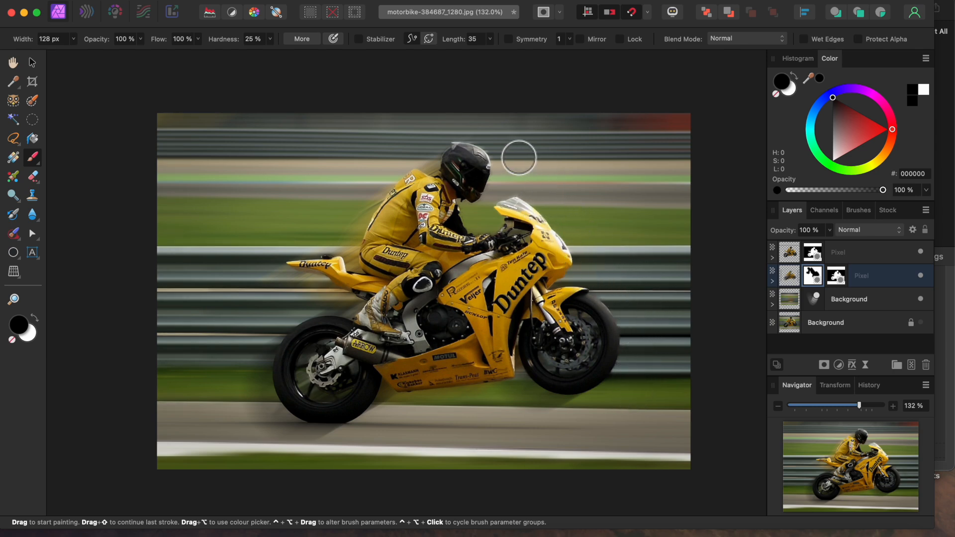
mouse_move(634, 164)
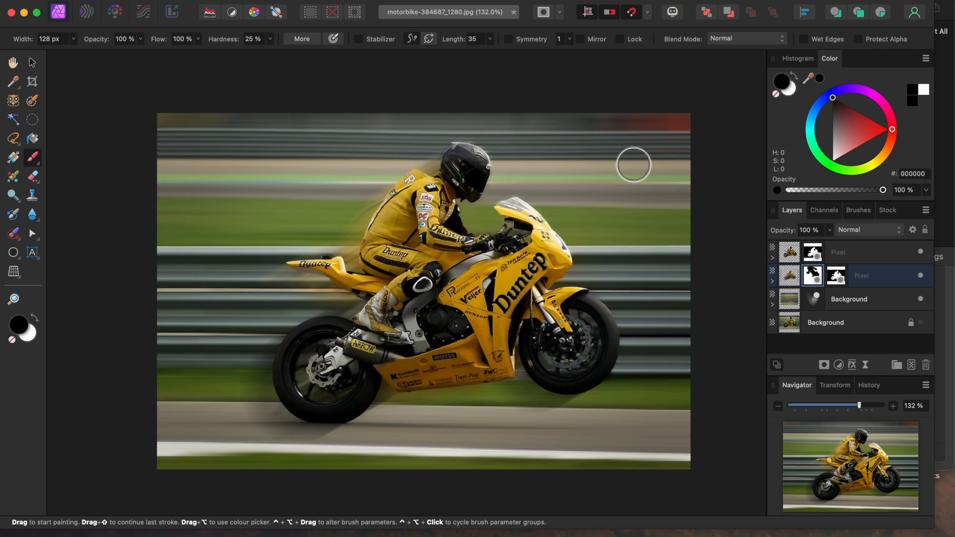
mouse_move(536, 481)
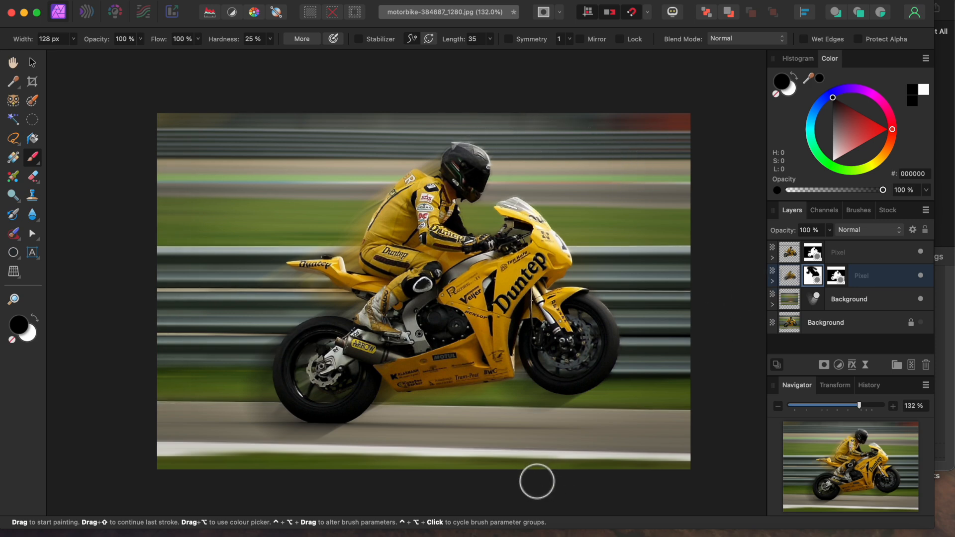